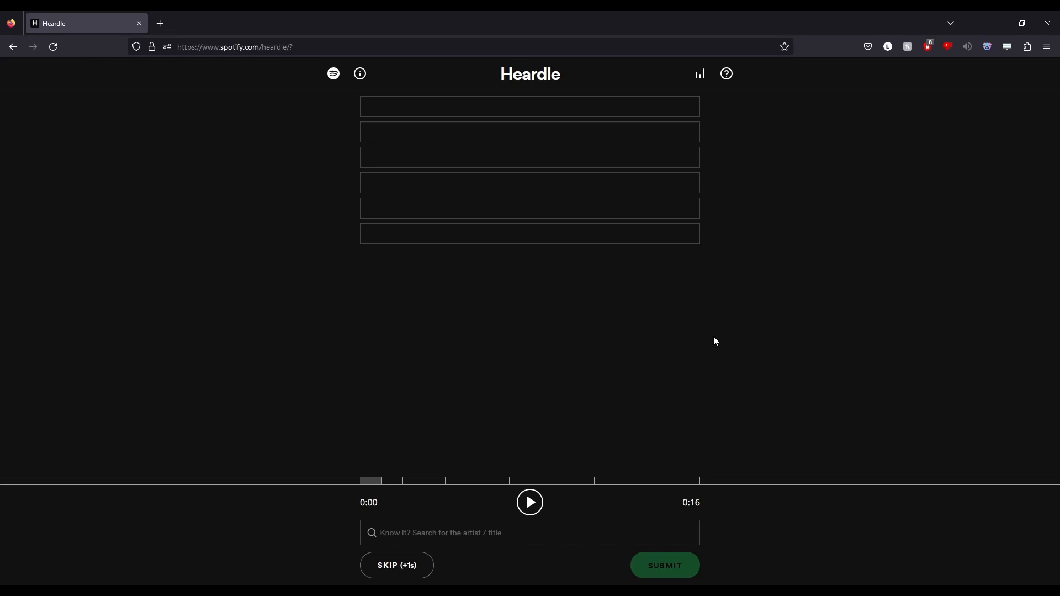
mouse_move(730, 357)
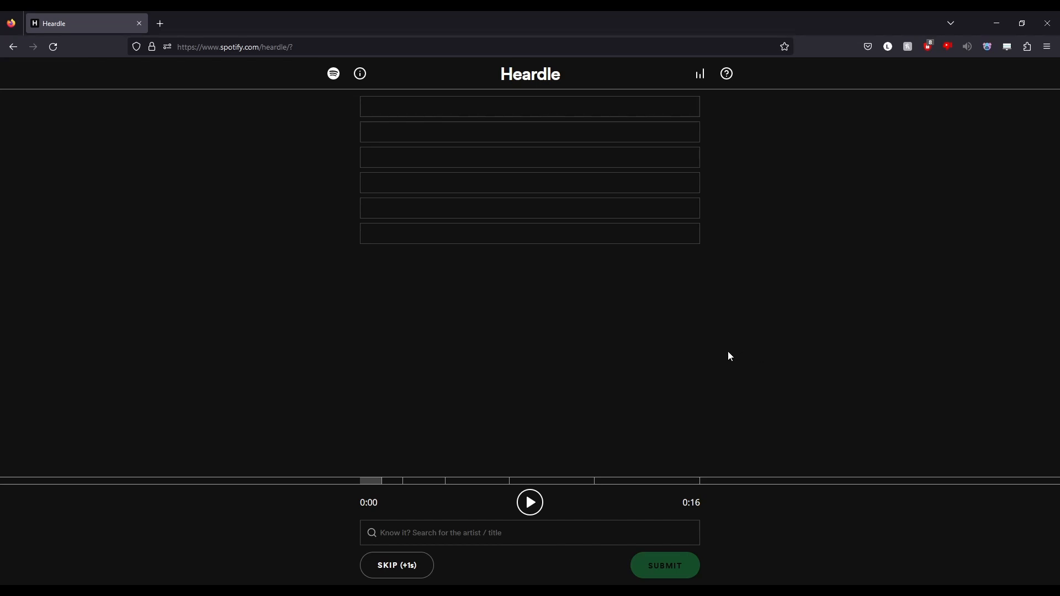
mouse_move(693, 351)
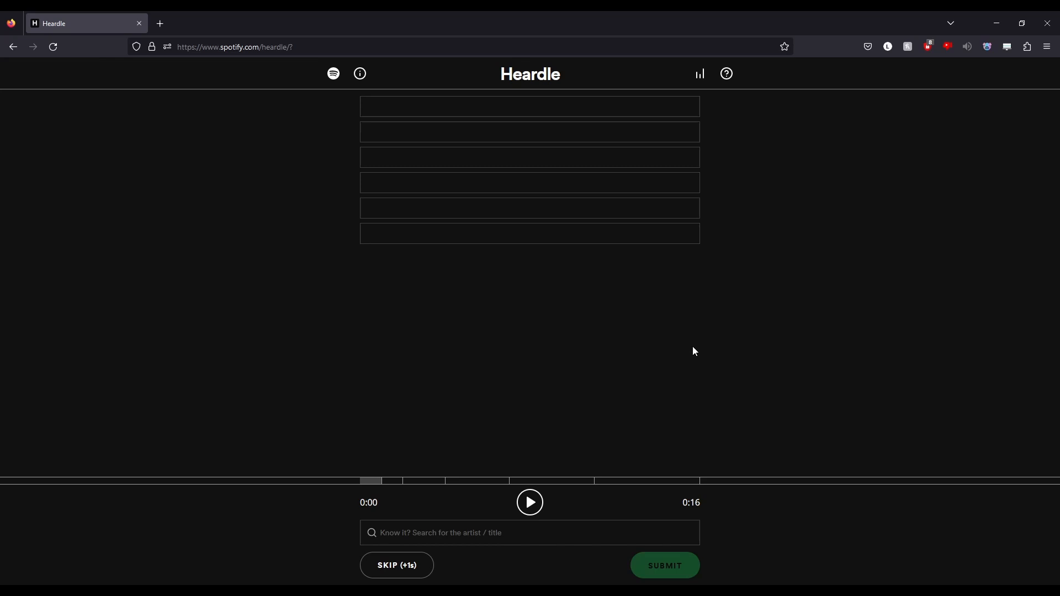
Listen to the opening clip, then skip the first two guesses to unlock longer clips
left_click(529, 502)
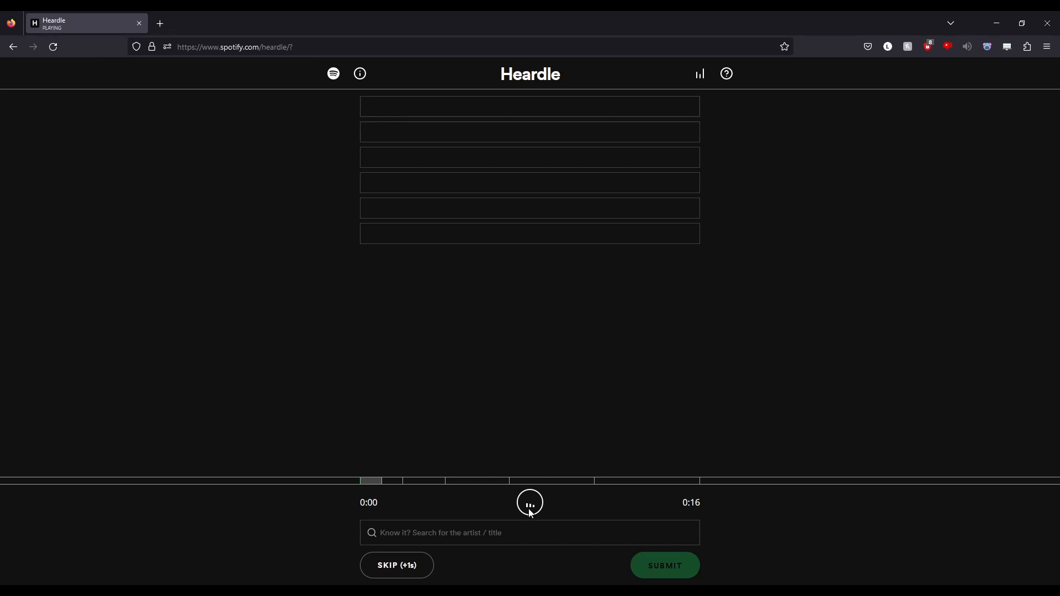
left_click(530, 502)
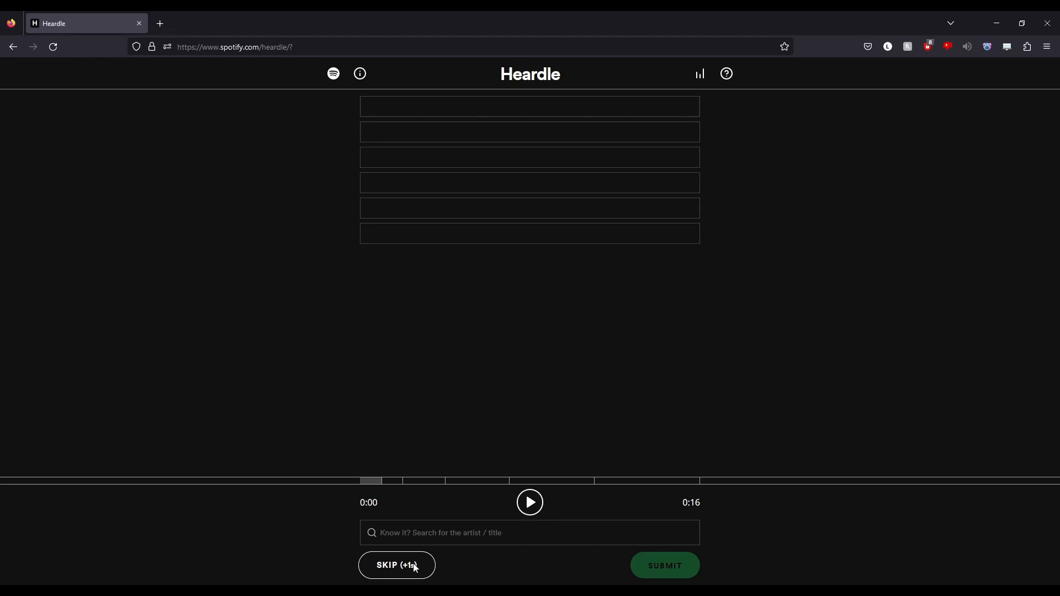
left_click(397, 566)
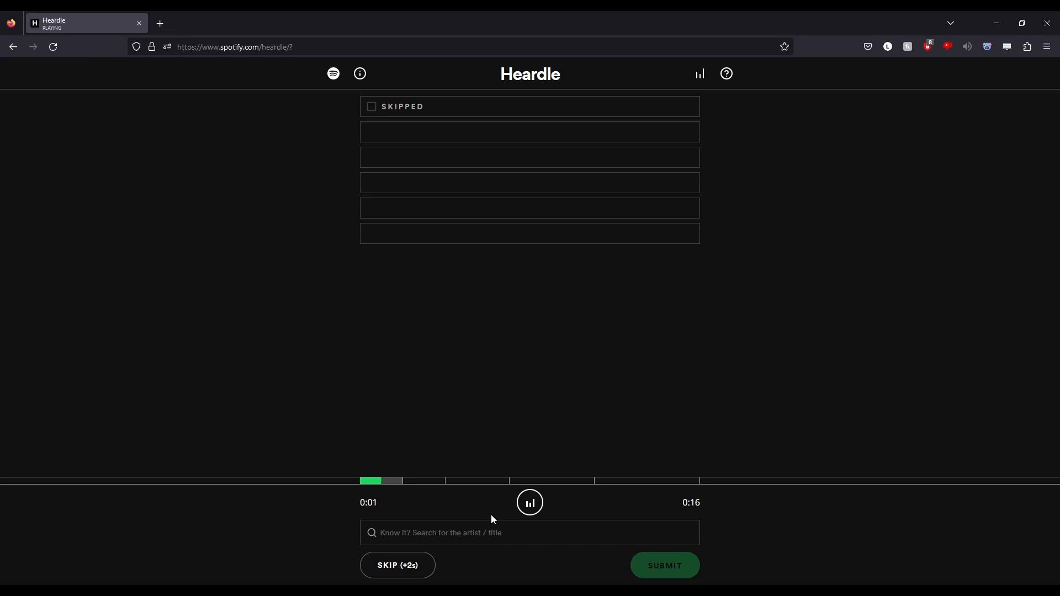
left_click(398, 566)
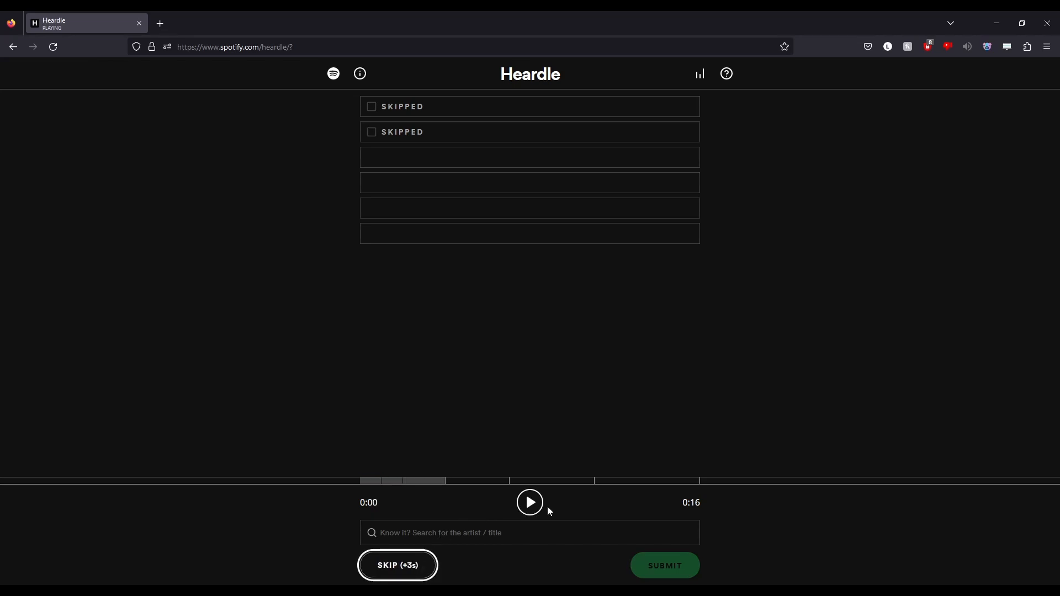
mouse_move(530, 514)
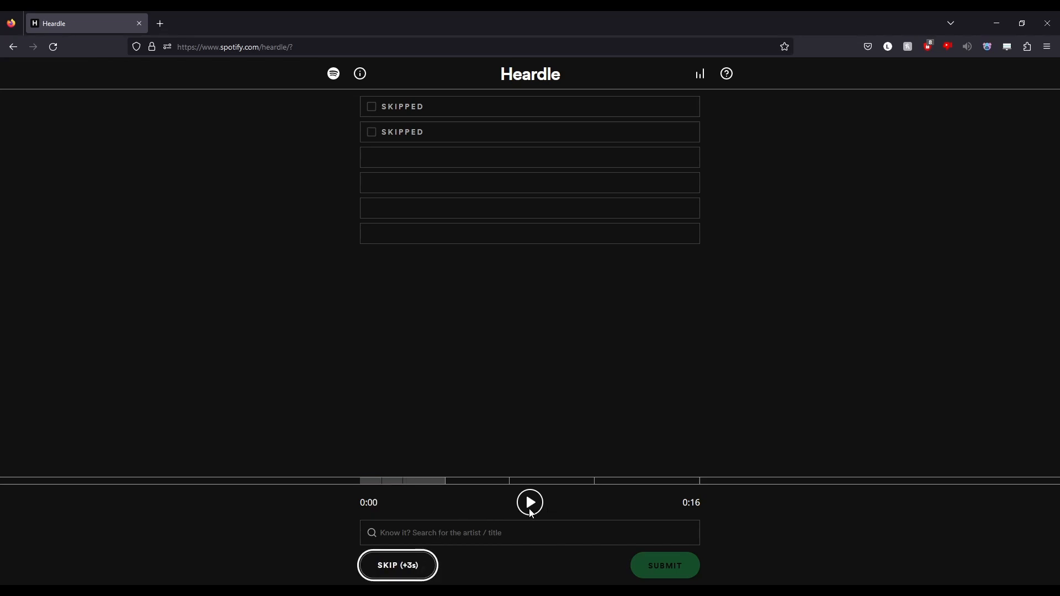
Play the 3- and 4-second clips and skip the third and fourth guesses
left_click(530, 503)
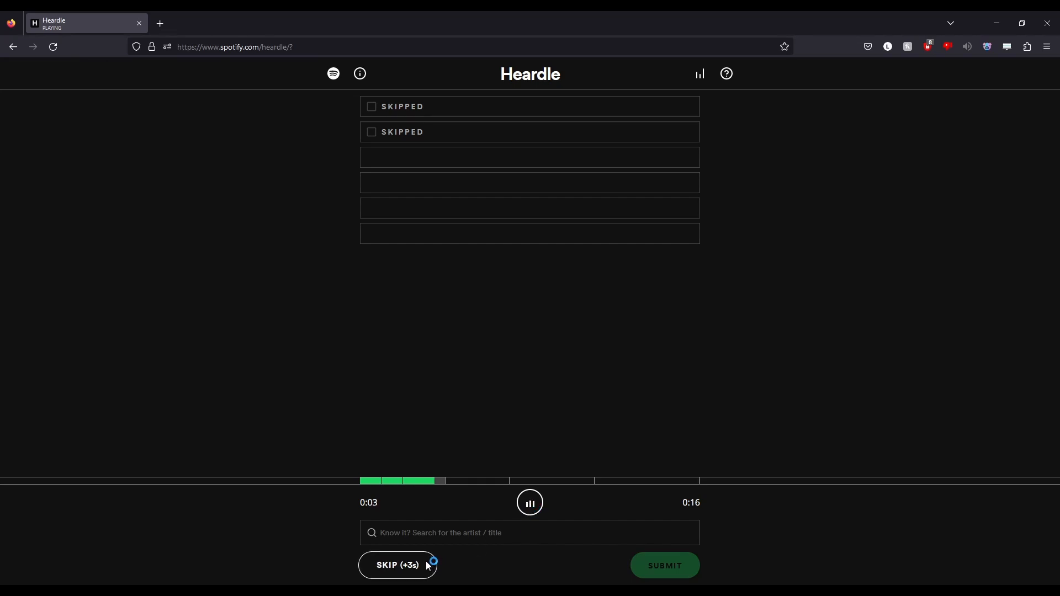
left_click(529, 502)
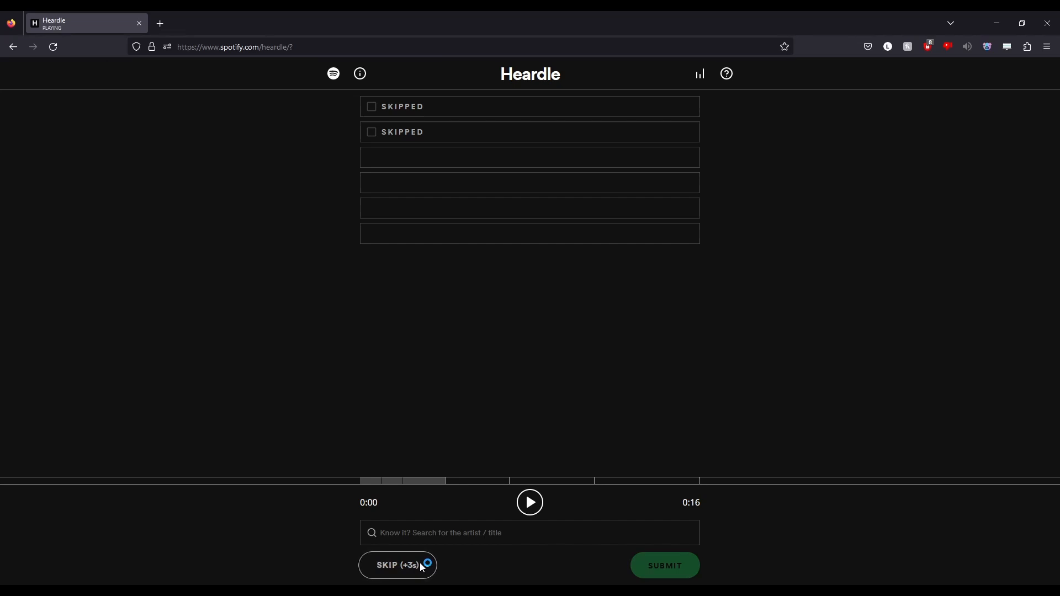
left_click(398, 565)
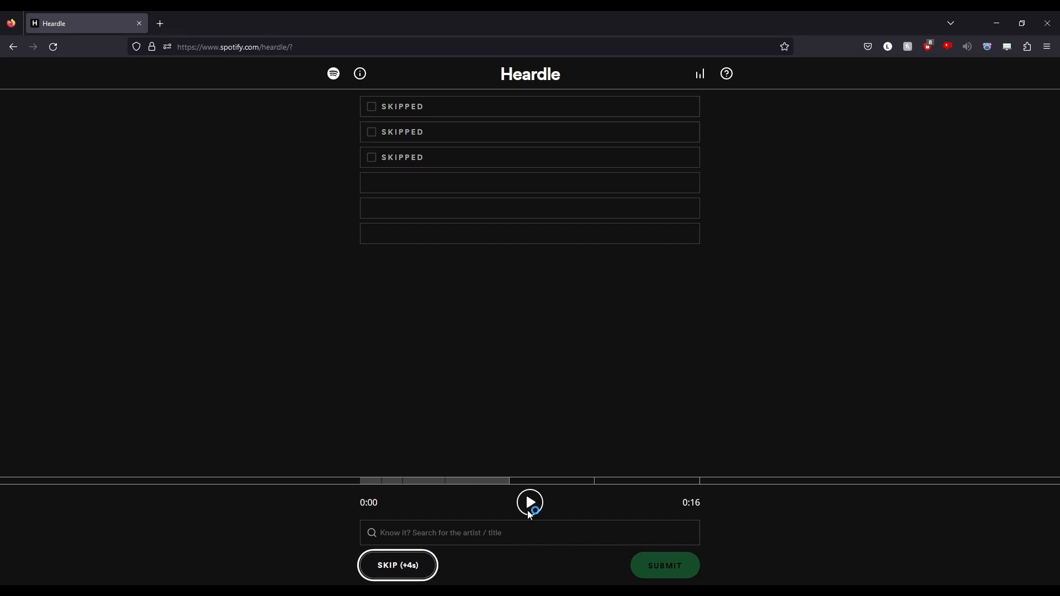
left_click(529, 502)
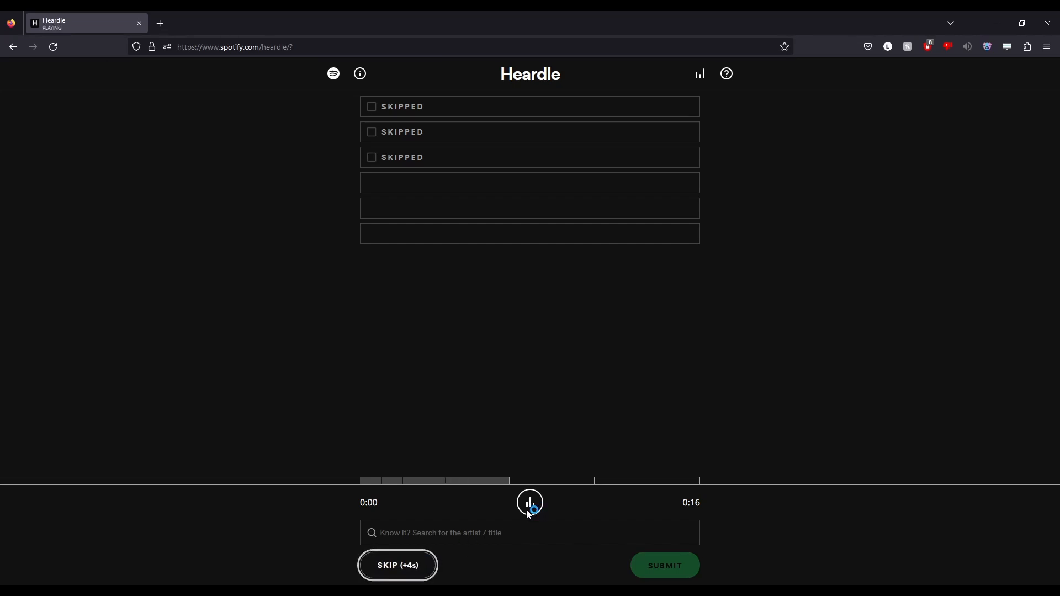
left_click(530, 502)
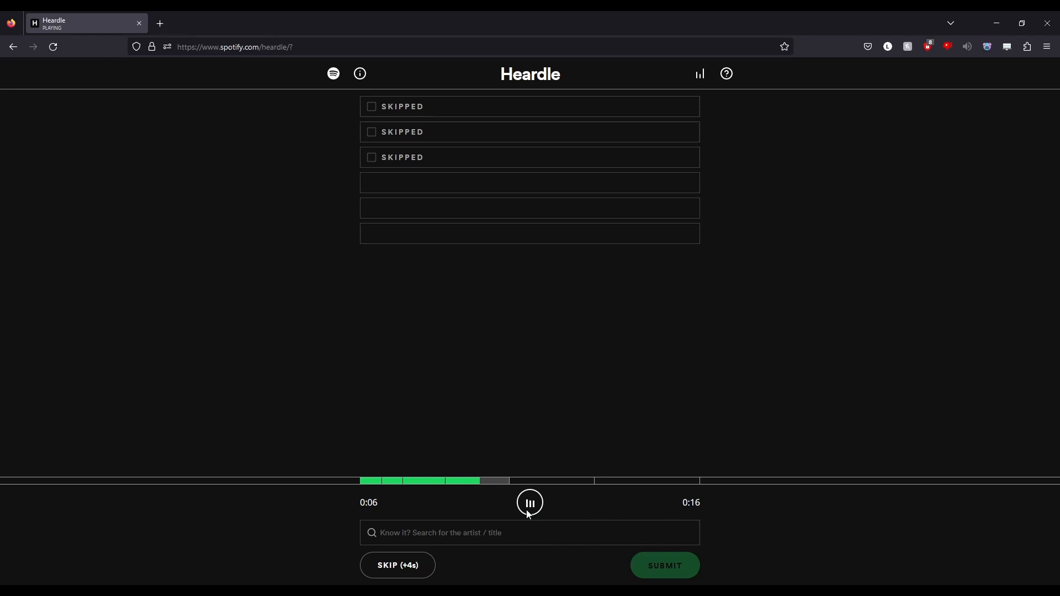
left_click(530, 503)
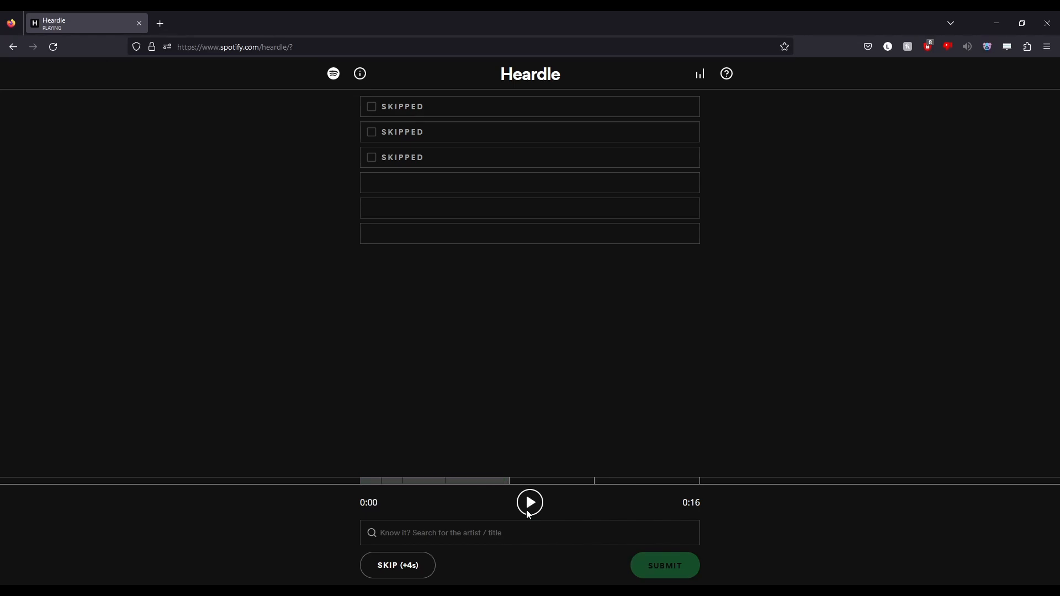
mouse_move(475, 534)
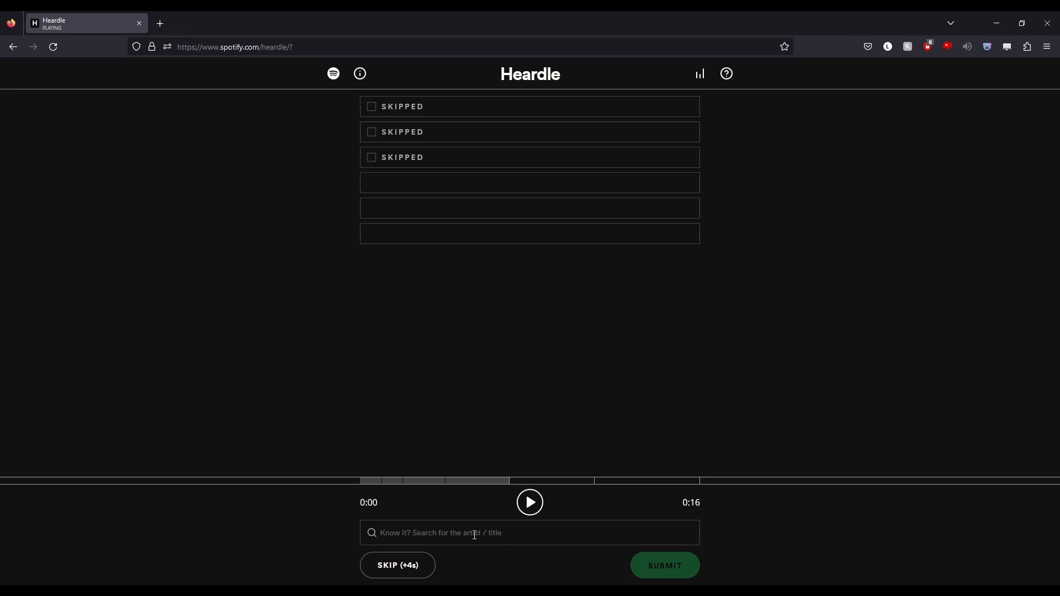
left_click(398, 566)
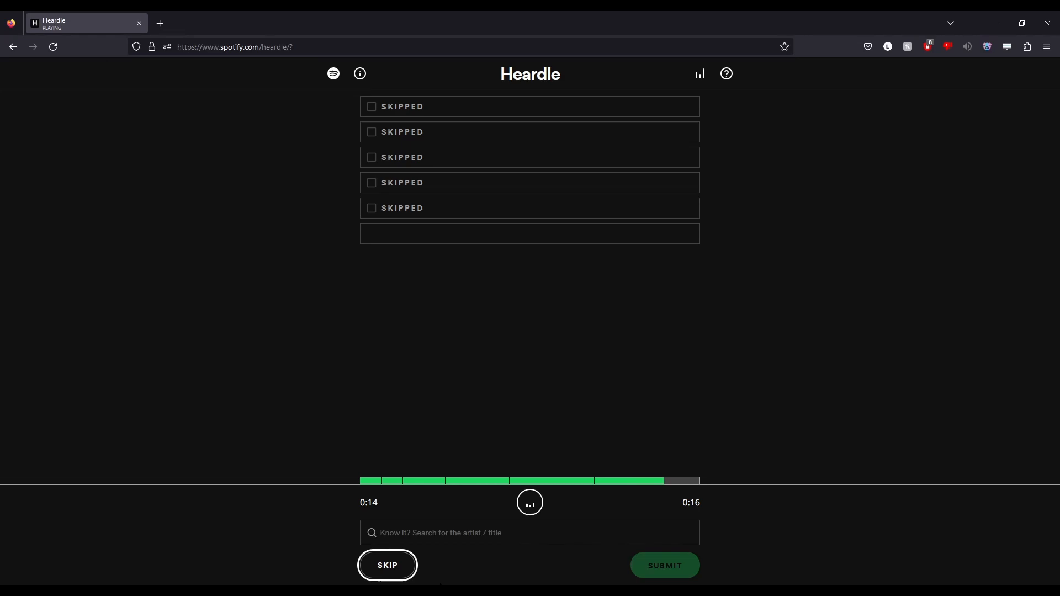
Stop the longer clip and skip the final guess, revealing Sabotage by Beastie Boys
left_click(529, 502)
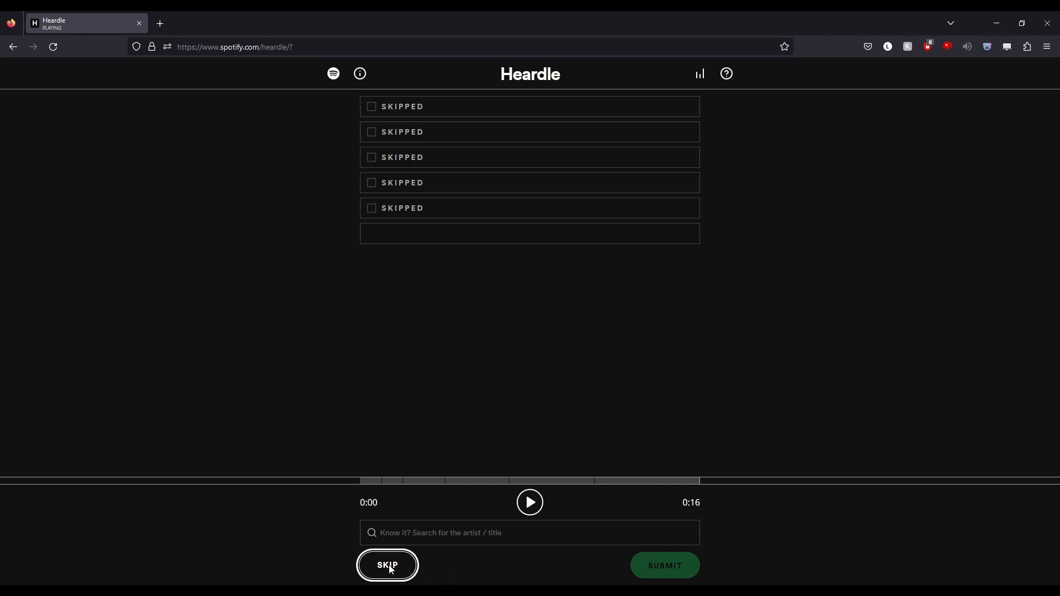
left_click(387, 565)
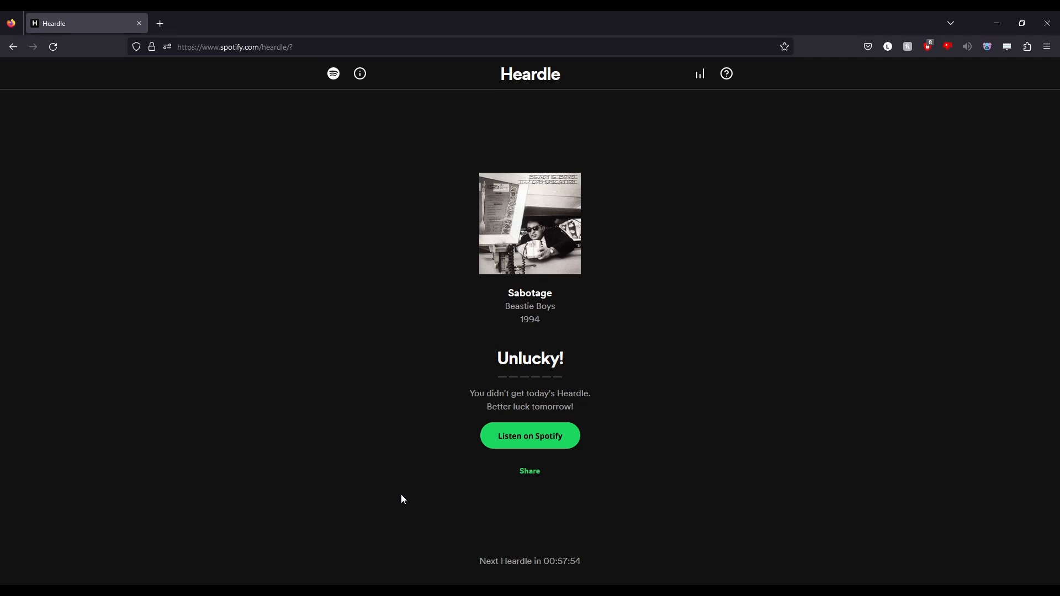
mouse_move(413, 508)
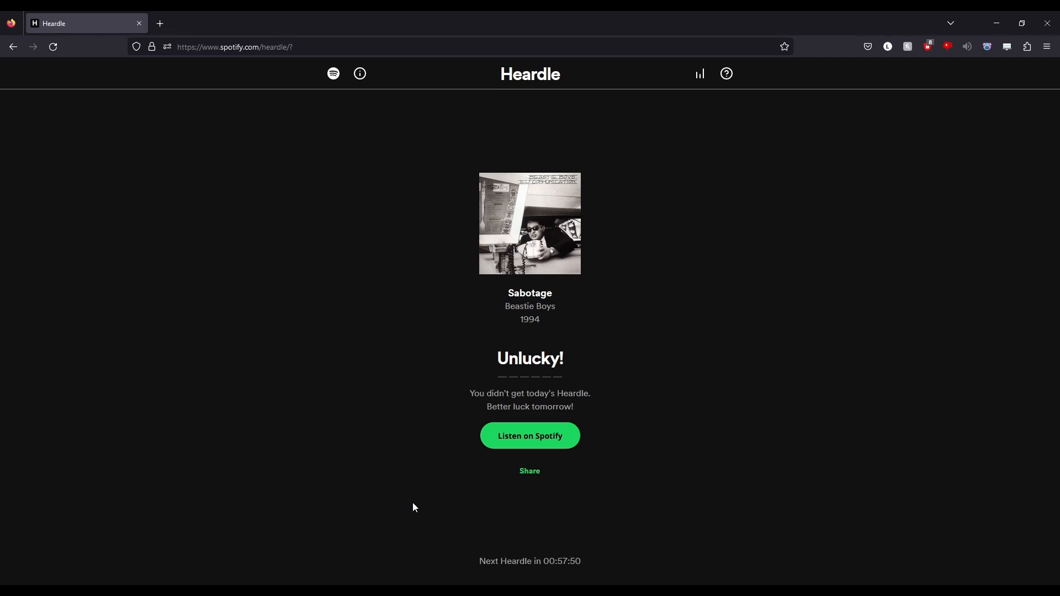
mouse_move(372, 495)
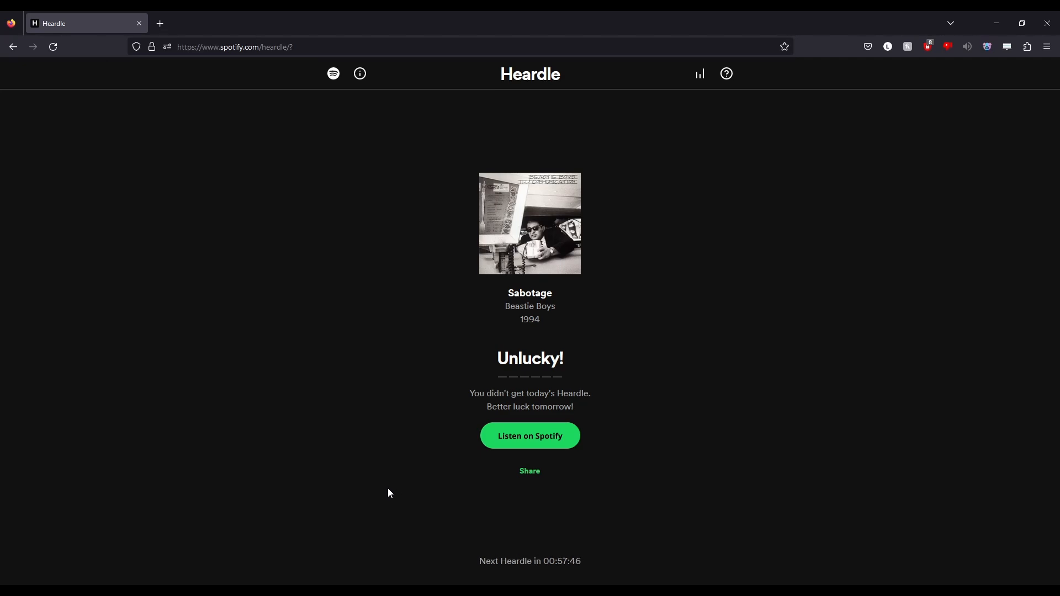
mouse_move(365, 507)
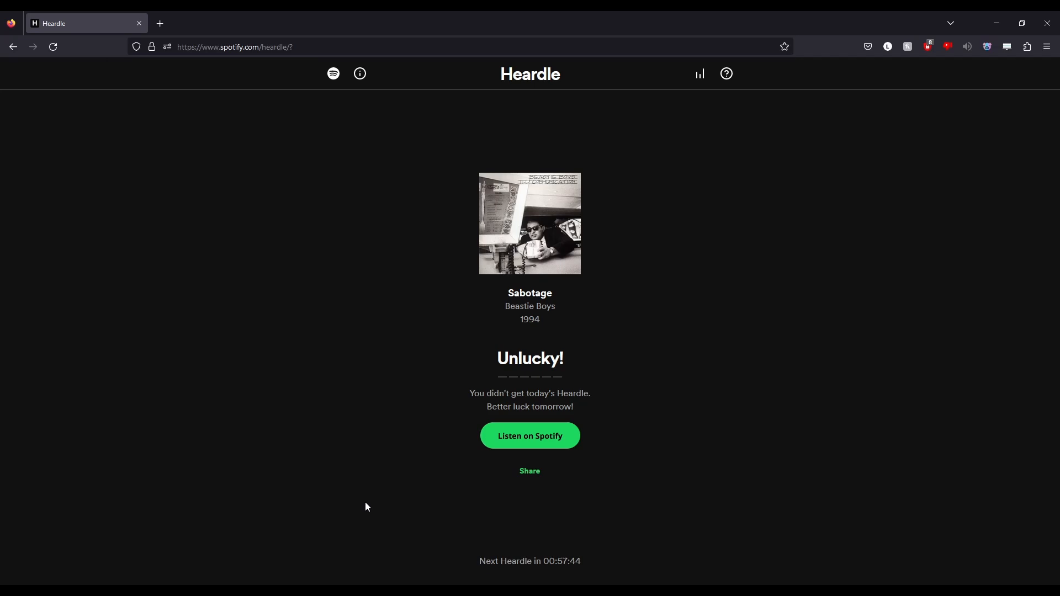
mouse_move(358, 490)
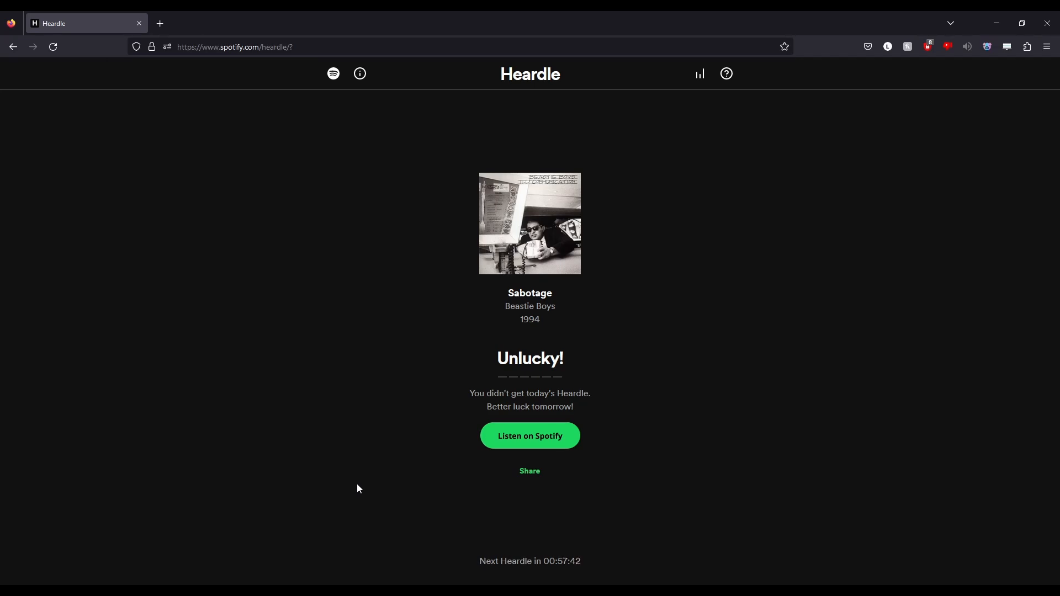